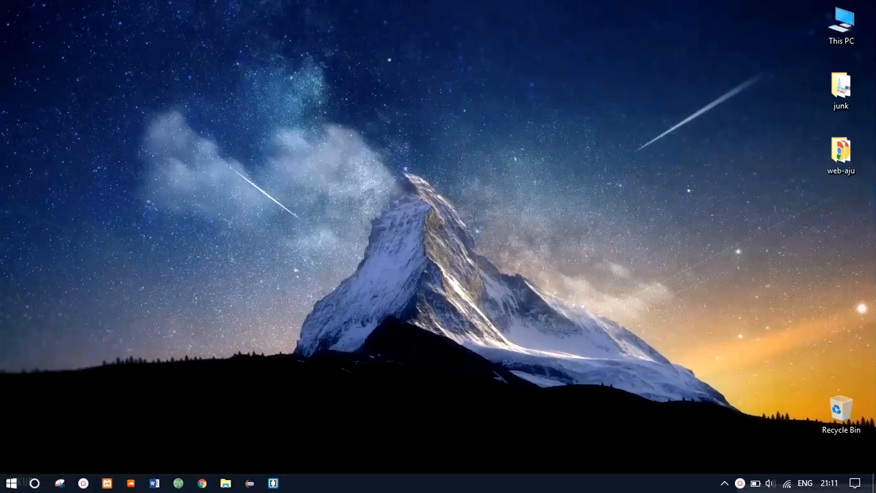
mouse_move(68, 416)
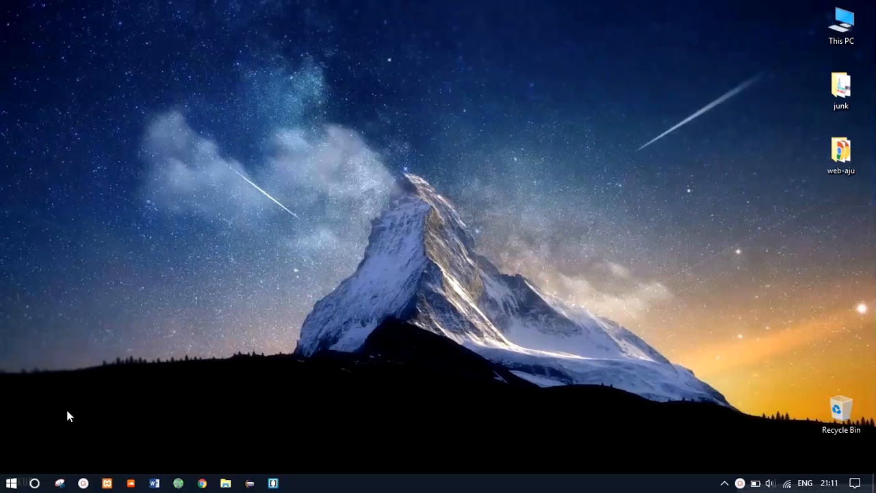
Briefly show the Windows search panel and close it again.
left_click(35, 483)
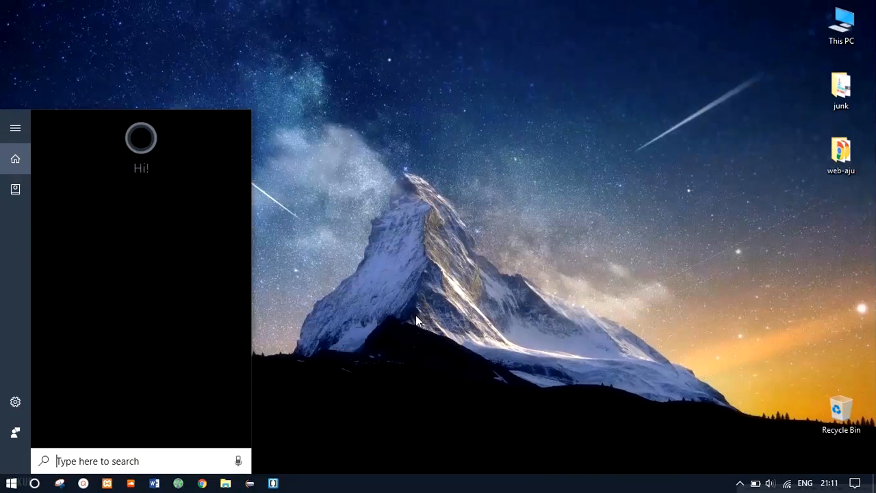
left_click(375, 280)
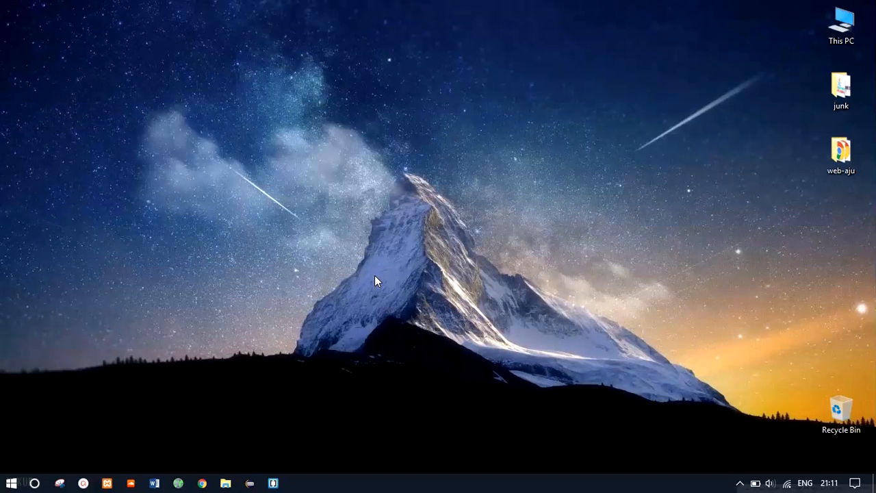
Use the Cerebro launcher to find and launch 'run', then dismiss the Run dialog.
left_click(296, 483)
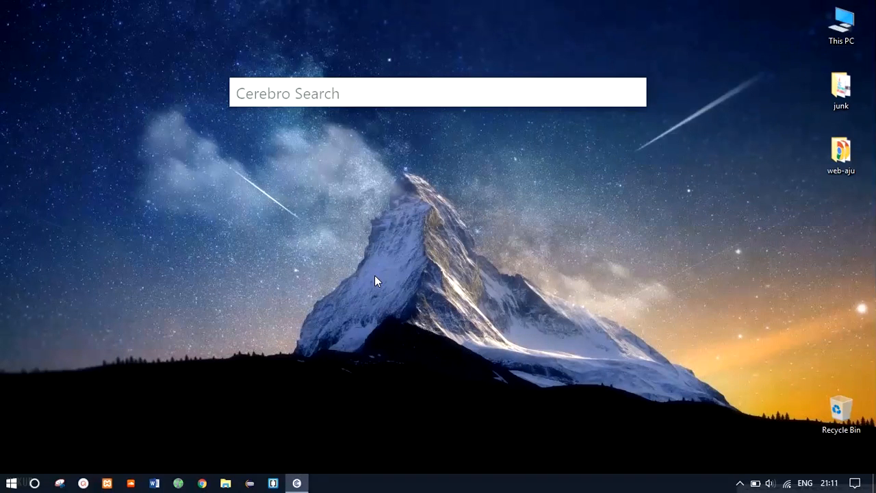
mouse_move(345, 217)
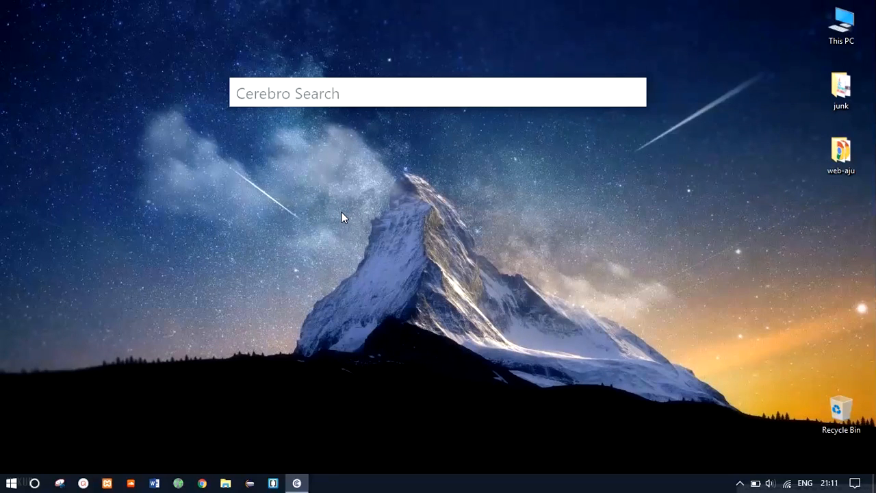
type("xa")
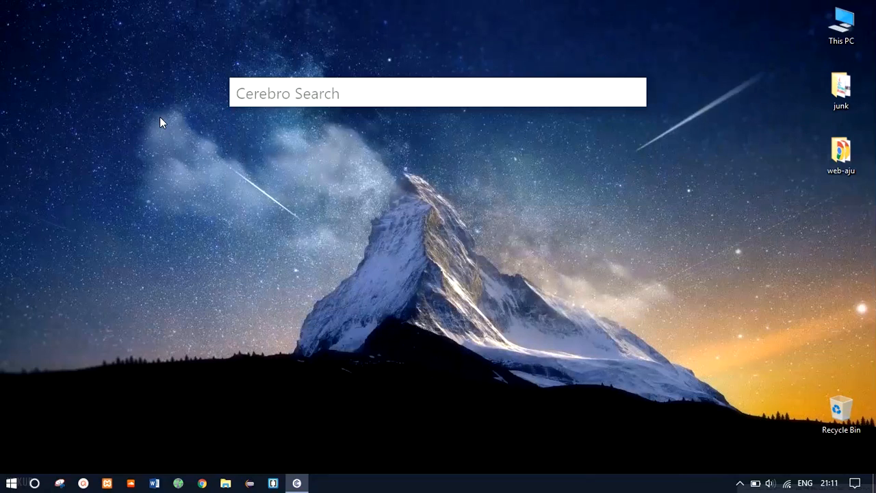
type("run")
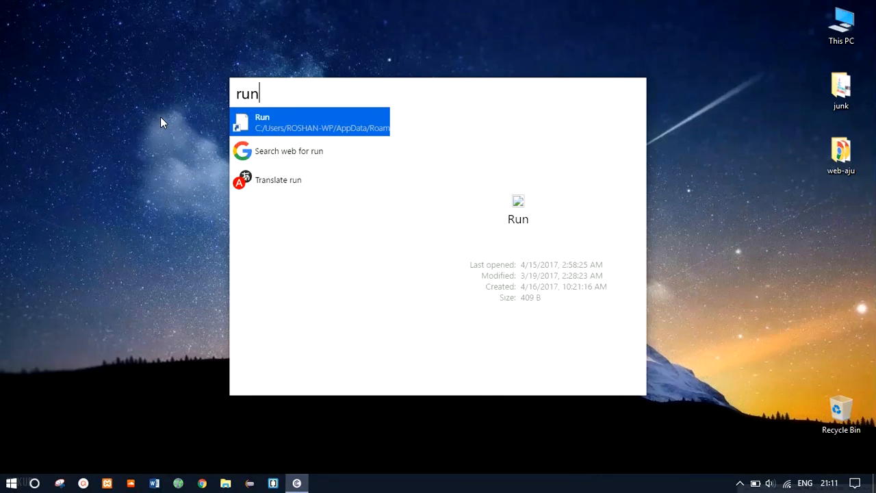
left_click(310, 122)
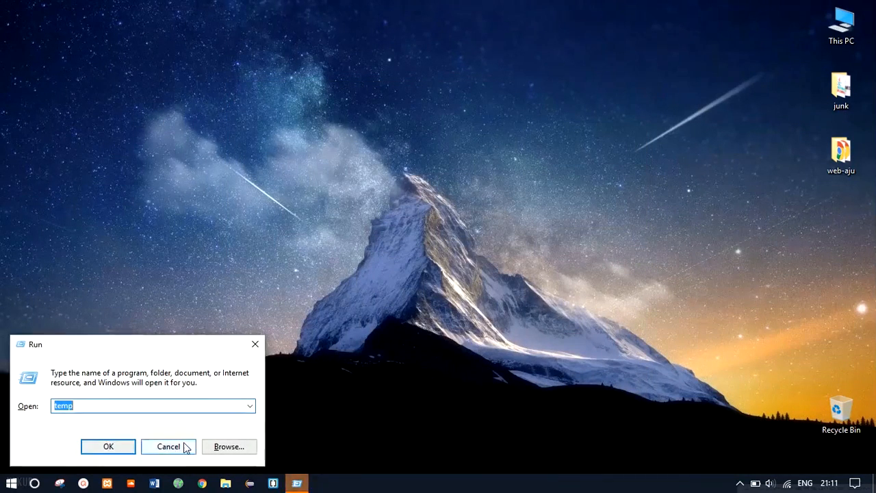
left_click(167, 447)
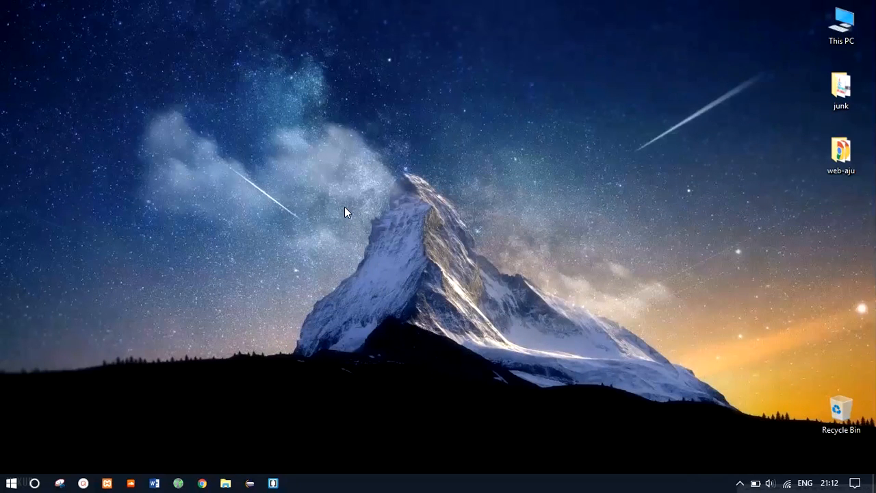
In Chrome on Google, search for 'cerebro for windows' via the suggestion.
left_click(295, 483)
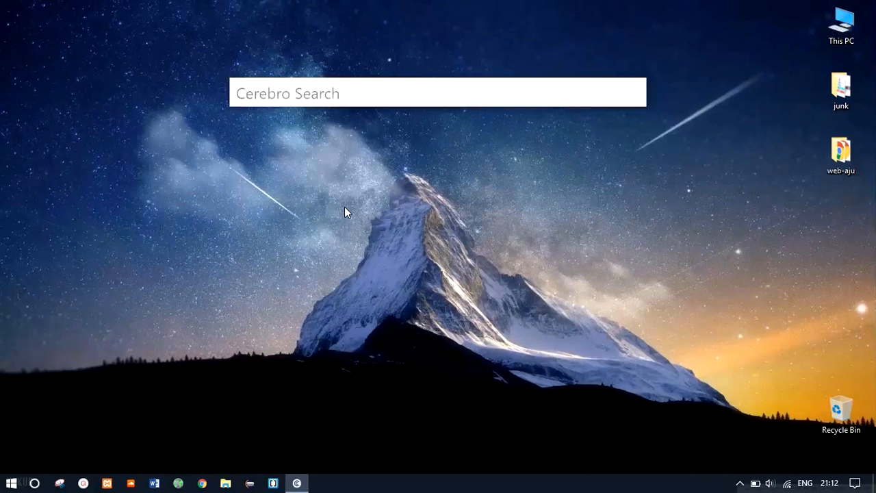
left_click(345, 211)
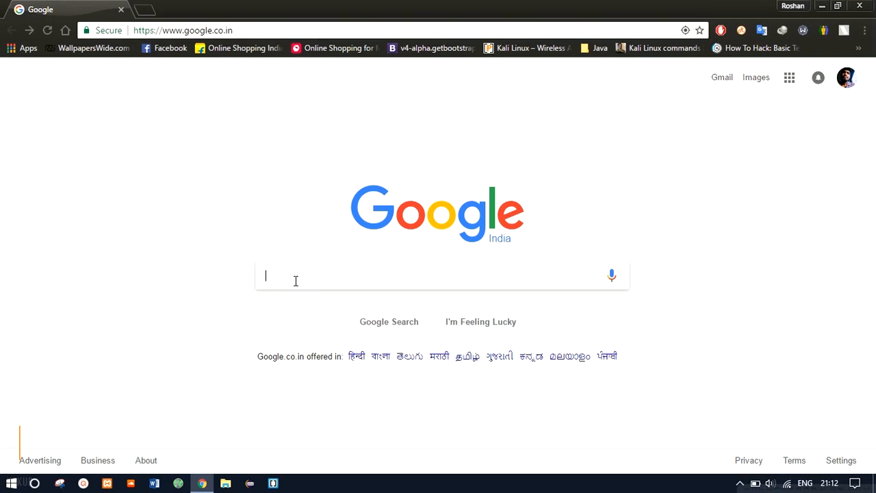
type("cerebro")
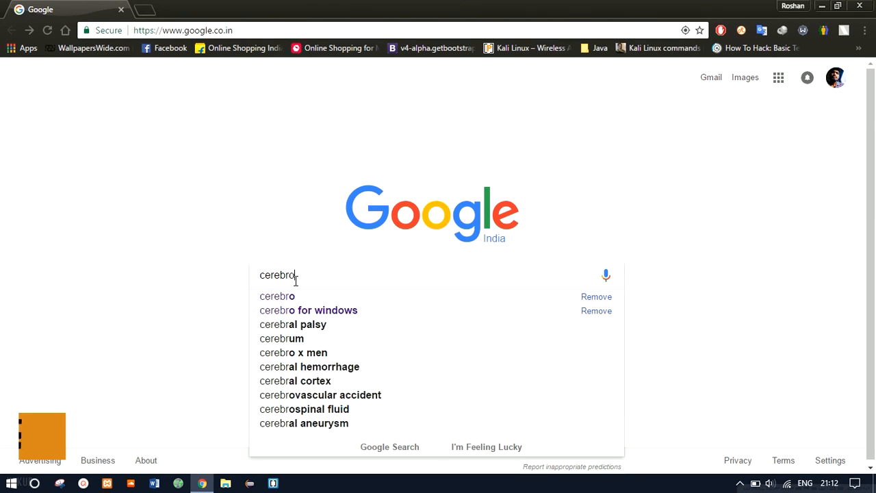
left_click(308, 310)
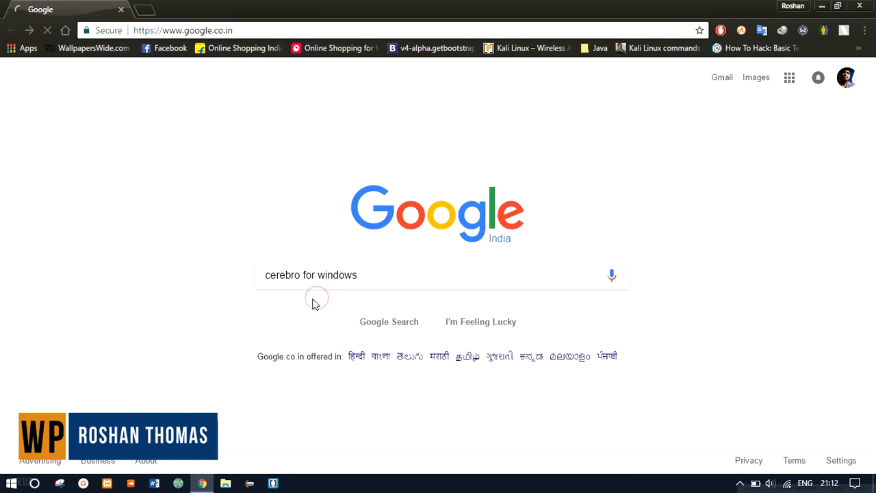
left_click(389, 322)
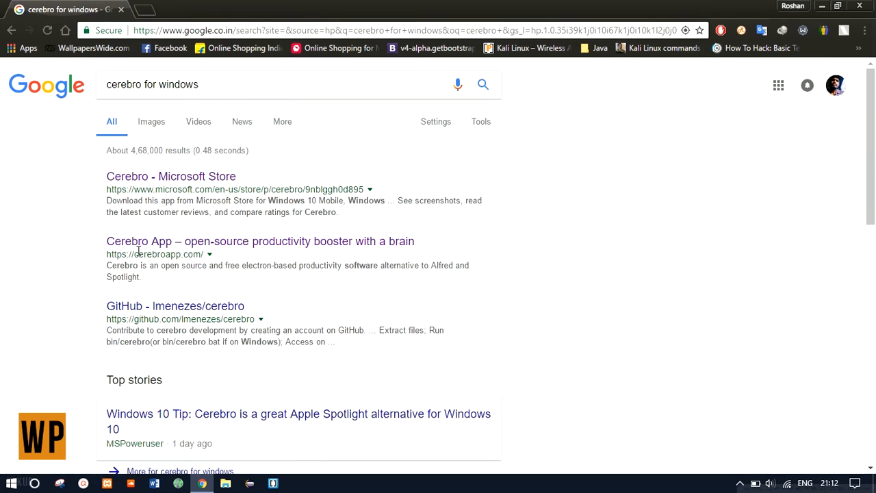
mouse_move(162, 241)
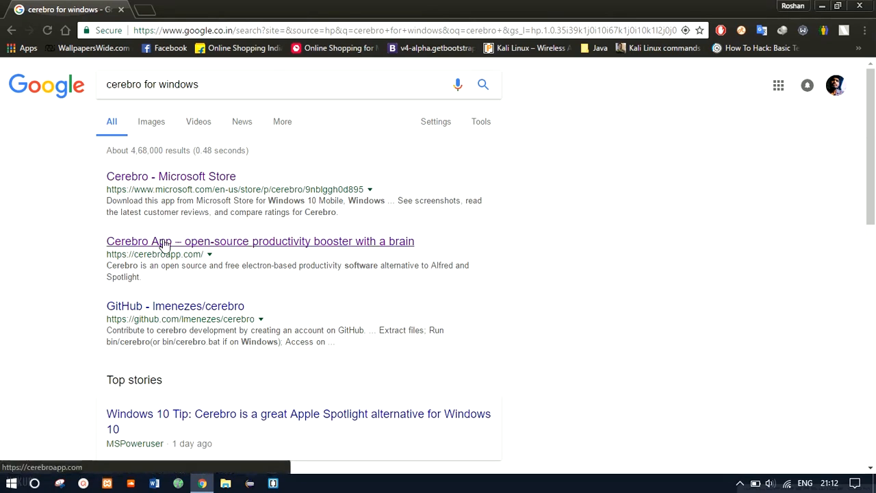
Open the 'Cerebro App – open-source productivity booster with a brain' result to reach cerebroapp.com.
left_click(260, 241)
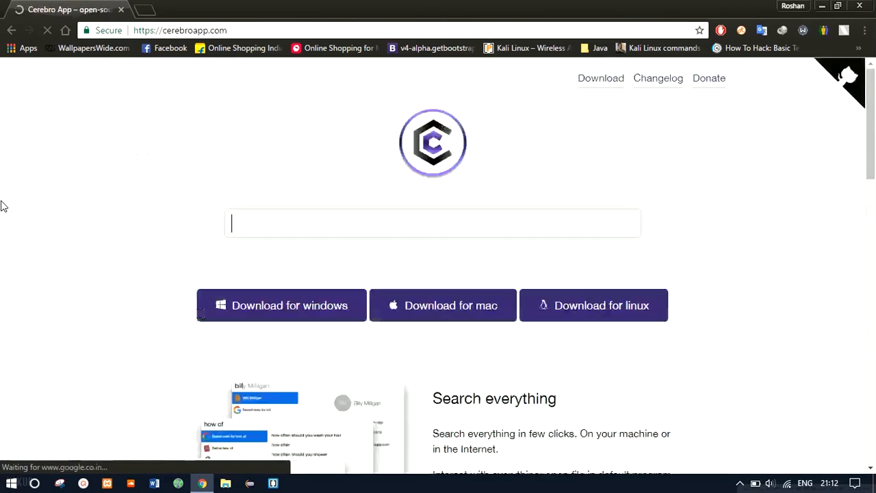
type("Cerebro -")
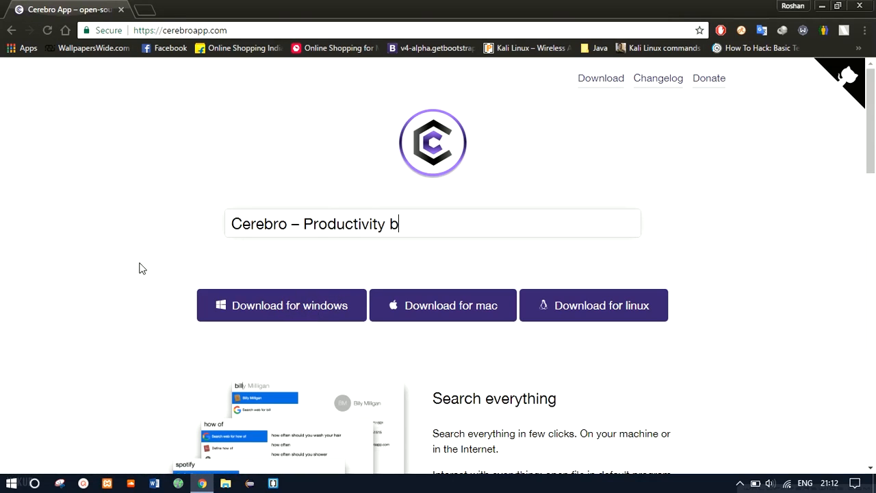
type("ooster with a brain...")
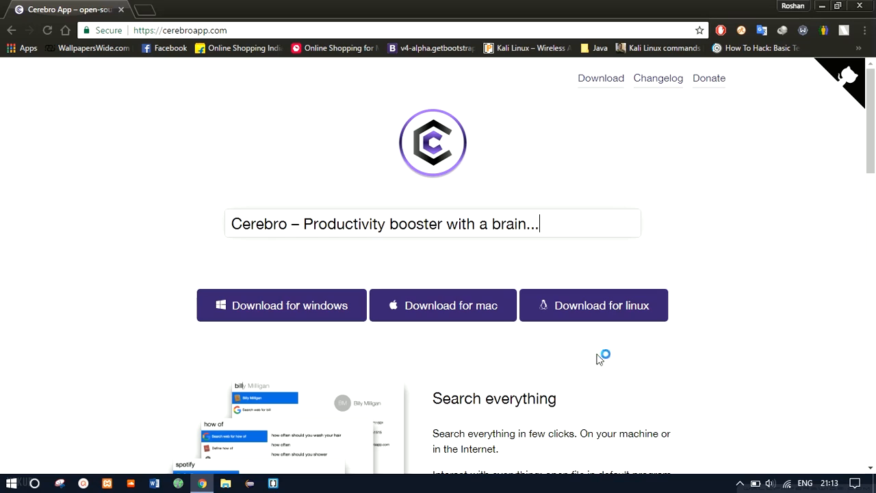
mouse_move(619, 329)
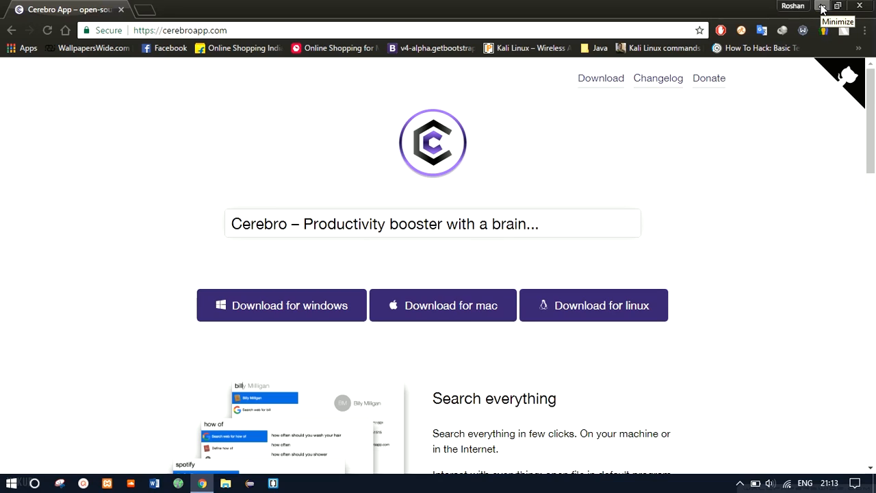
mouse_move(821, 7)
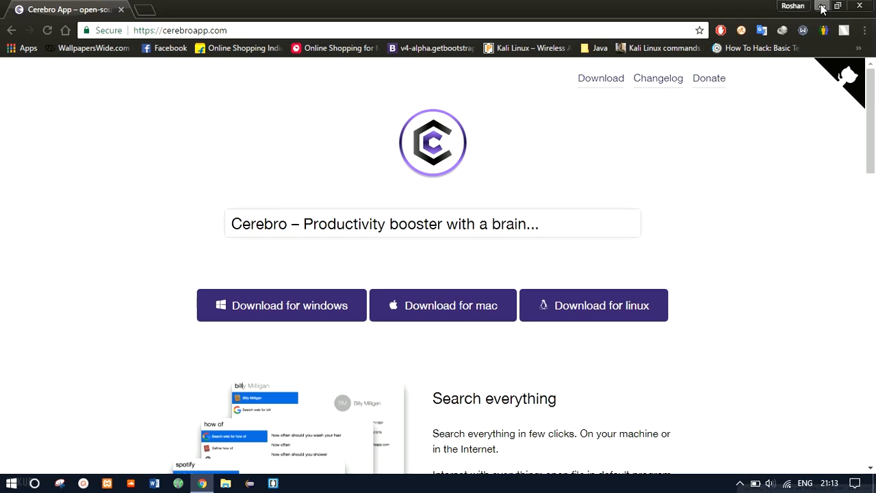